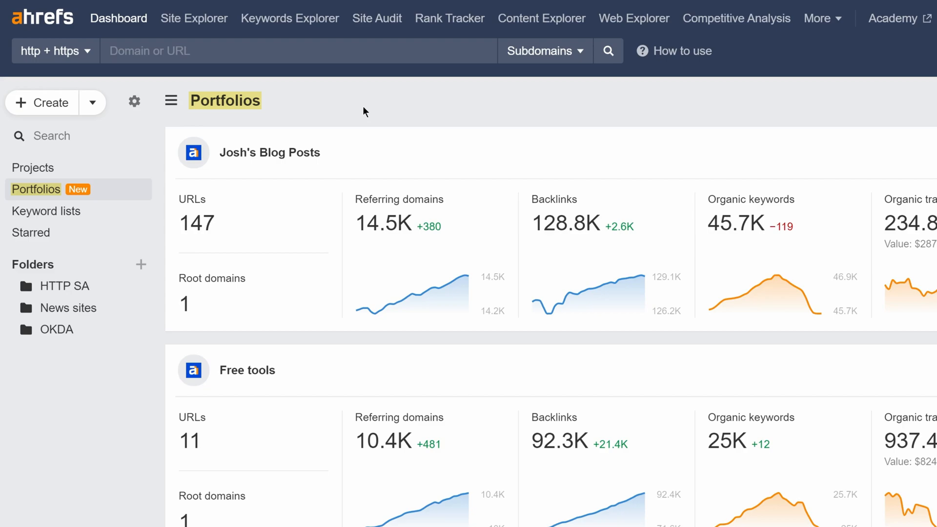
{"action": "mouse_move", "coordinate": [66, 107]}
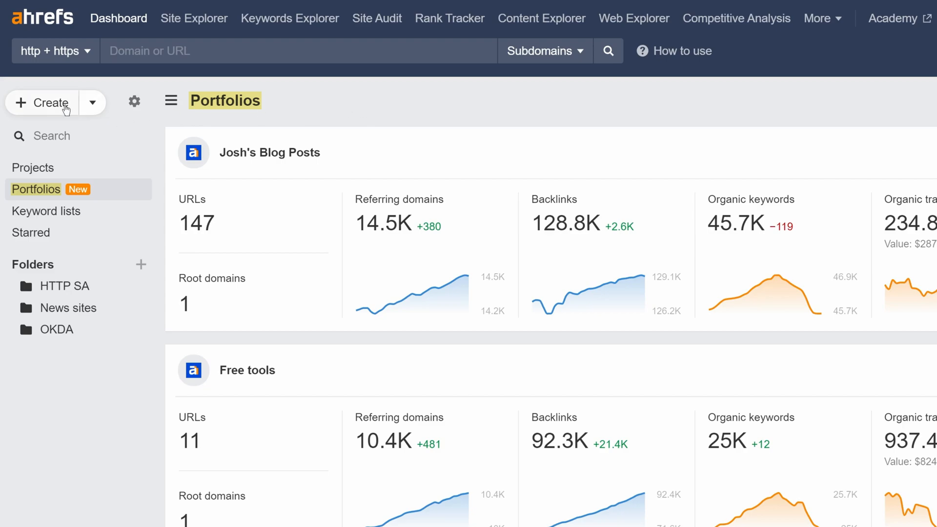
Step: Create the Recipes portfolio with four recipe domains in Domain target mode
{"action": "left_click", "coordinate": [43, 103]}
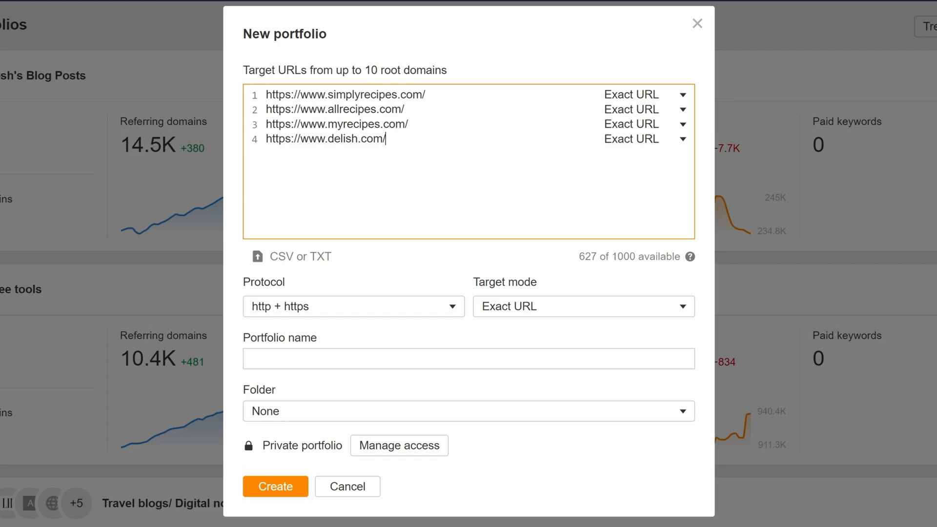
{"action": "left_click", "coordinate": [583, 306]}
{"action": "type", "text": "Recipes"}
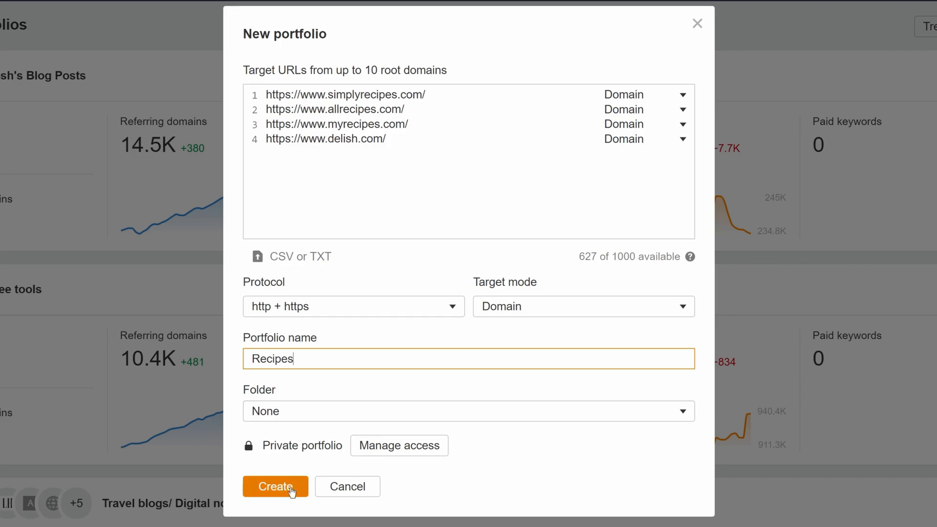
{"action": "left_click", "coordinate": [275, 486]}
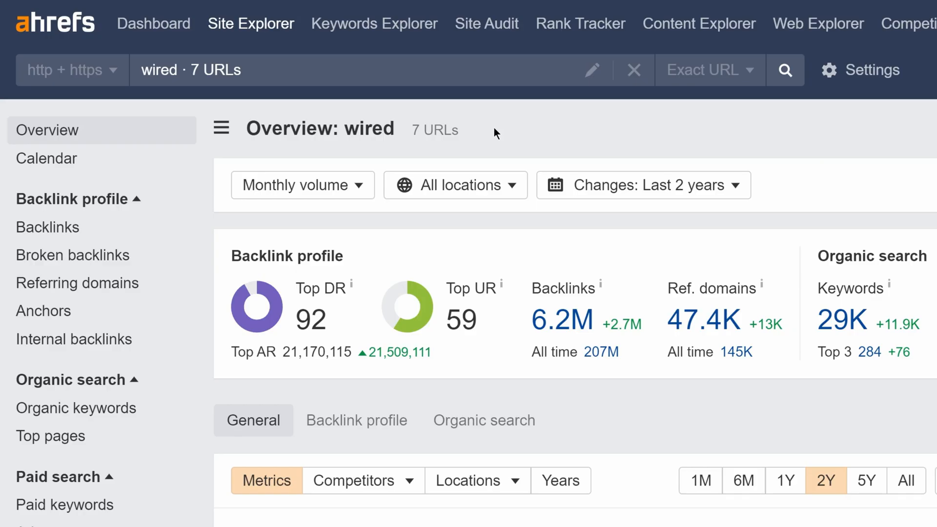
Step: Filter Ahrefs and Competitors Top pages to show only pages with Improved traffic
{"action": "left_click", "coordinate": [591, 70]}
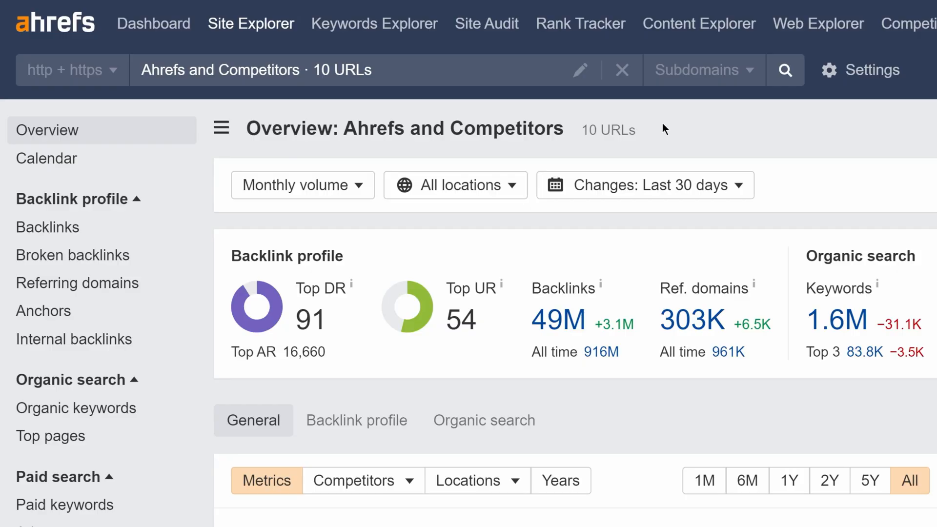
{"action": "double_click", "coordinate": [607, 129]}
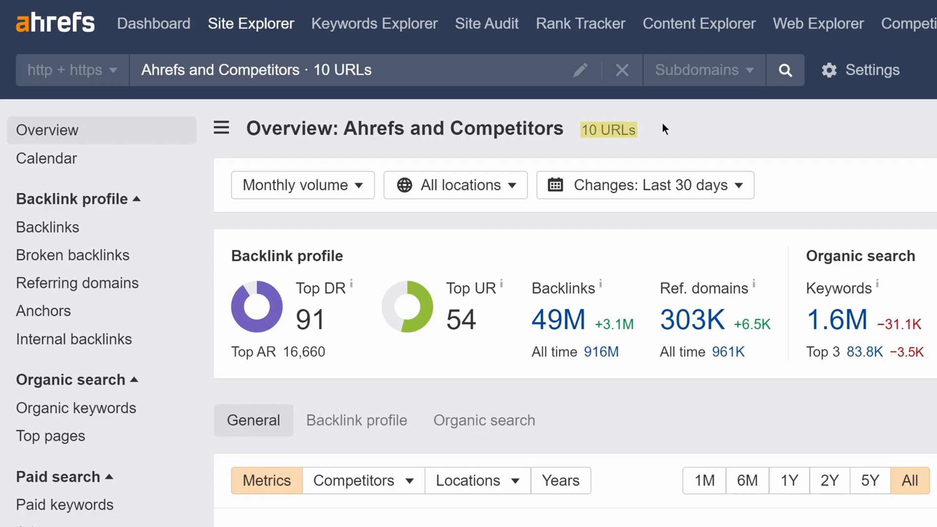
{"action": "left_click", "coordinate": [50, 436]}
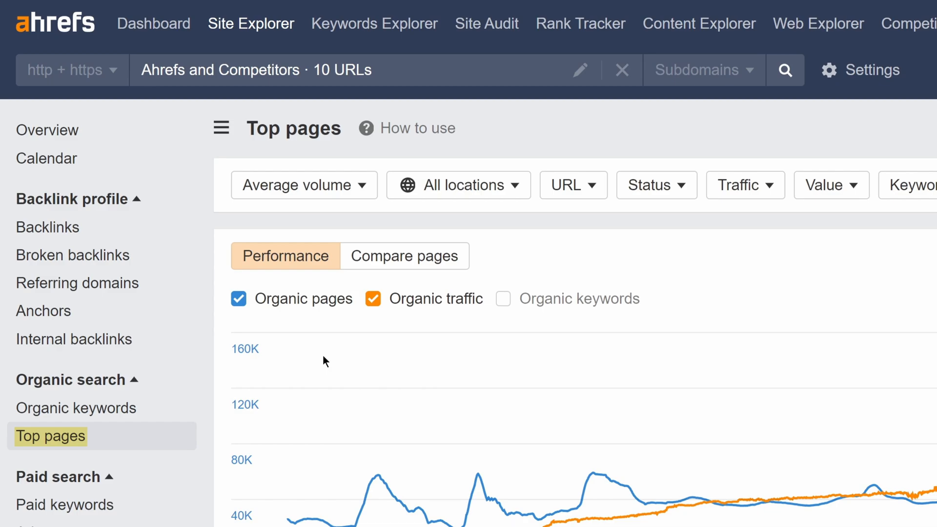
{"action": "left_click", "coordinate": [738, 185]}
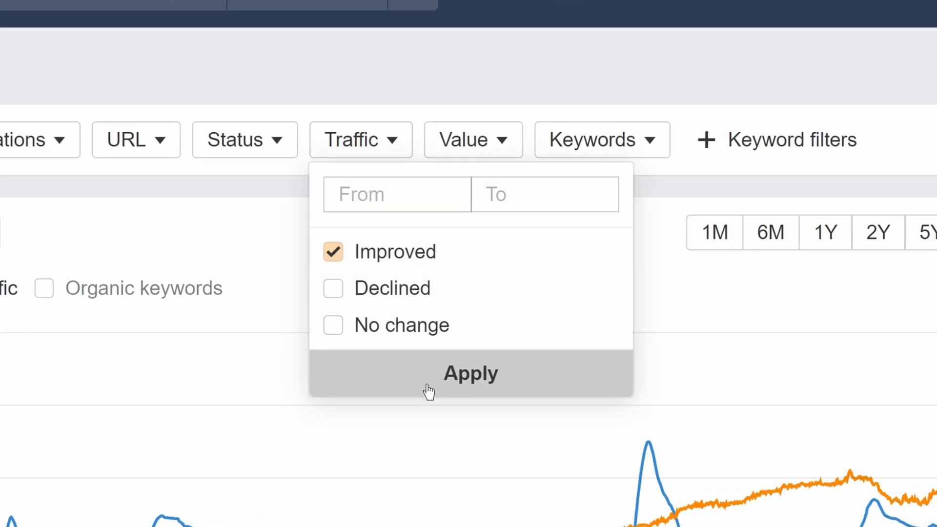
{"action": "left_click", "coordinate": [471, 372]}
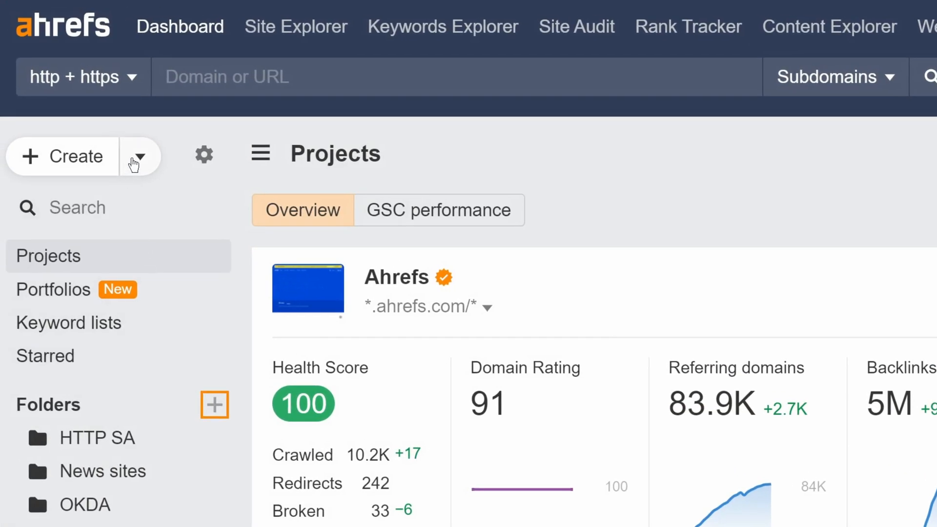
Step: Start a new dashboard folder alongside HTTP SA, News sites and OKDA
{"action": "left_click", "coordinate": [139, 156]}
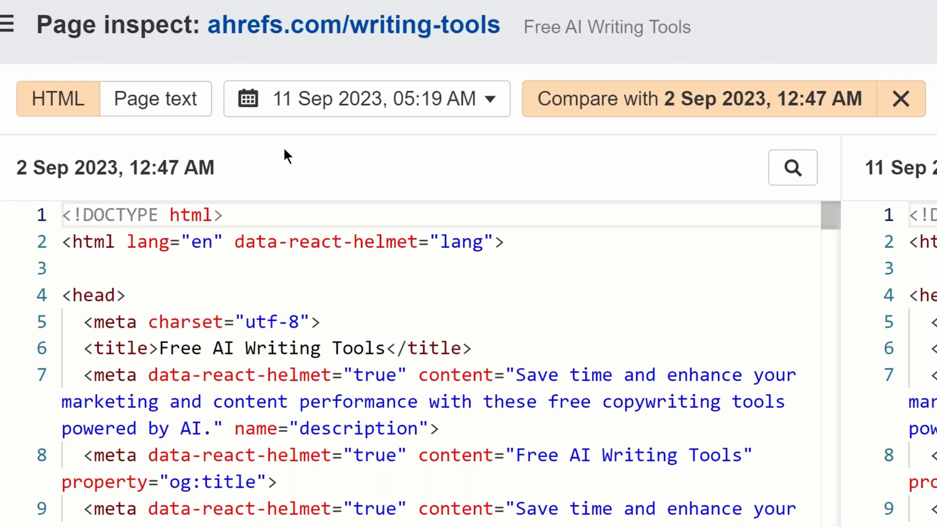
Step: Compare the SEO consultant post's 18 Sep 2023 page text with the 1 Aug 2023 crawl
{"action": "left_click", "coordinate": [59, 99]}
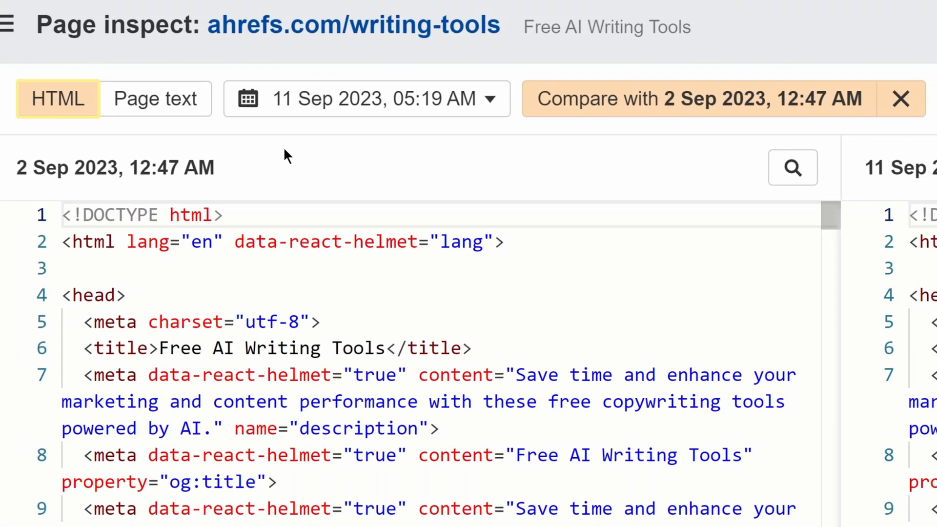
{"action": "left_click", "coordinate": [155, 99]}
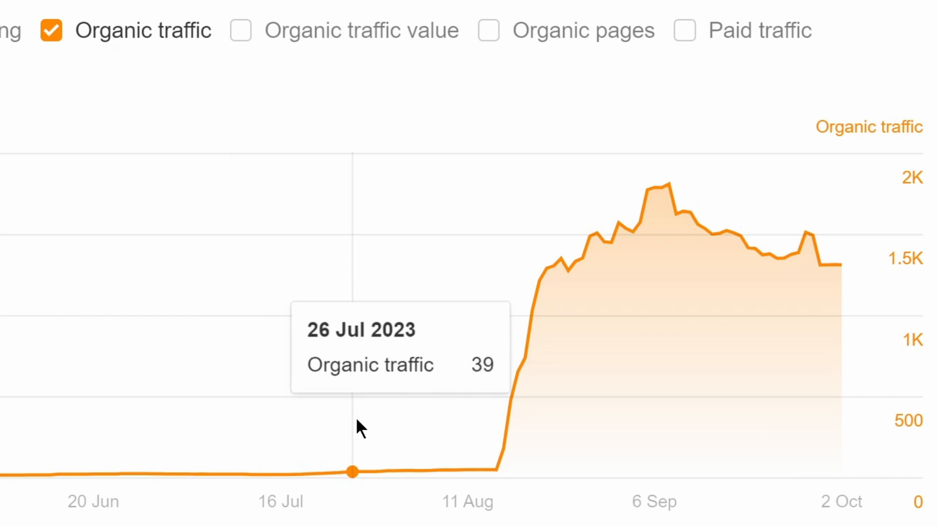
{"action": "mouse_move", "coordinate": [496, 434]}
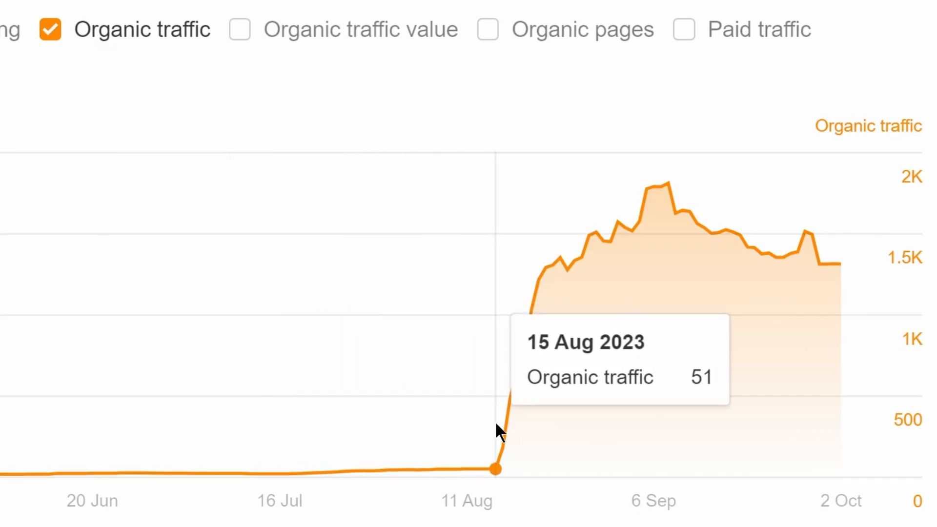
{"action": "mouse_move", "coordinate": [533, 425]}
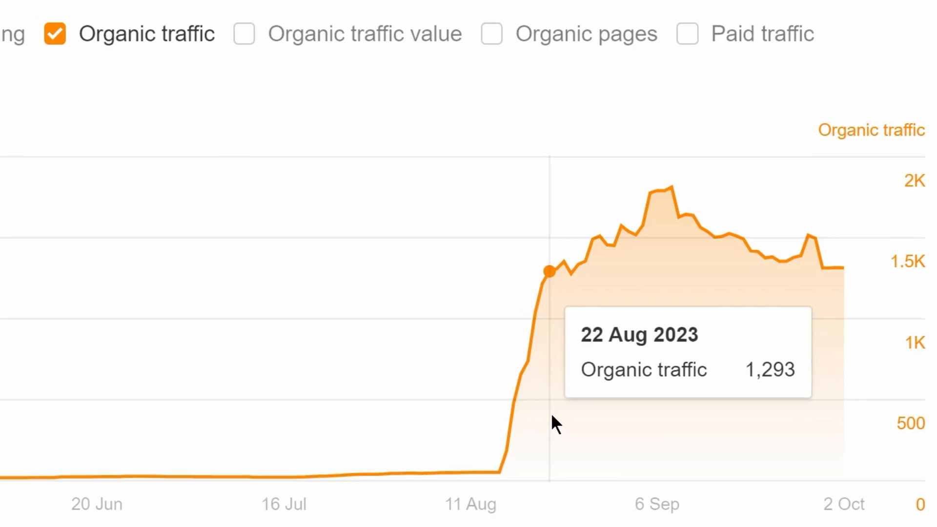
{"action": "left_click", "coordinate": [61, 166]}
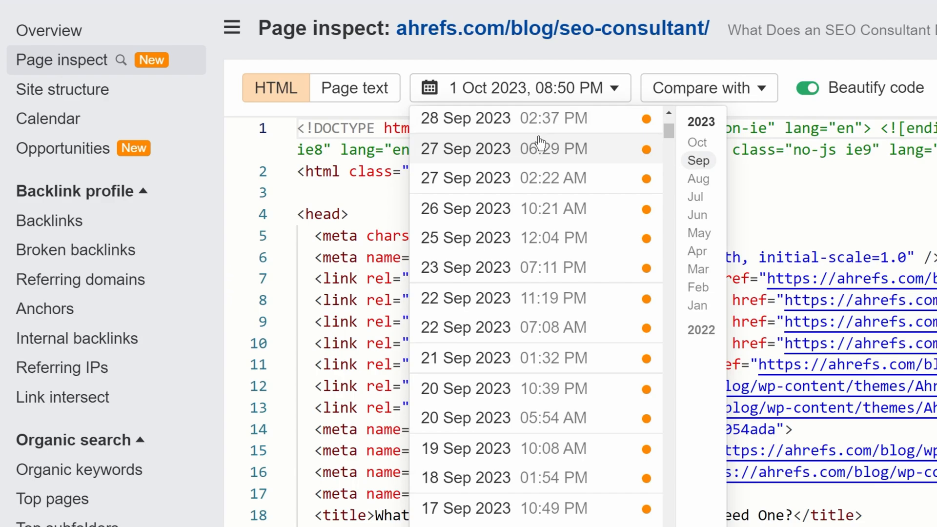
{"action": "left_click", "coordinate": [465, 477]}
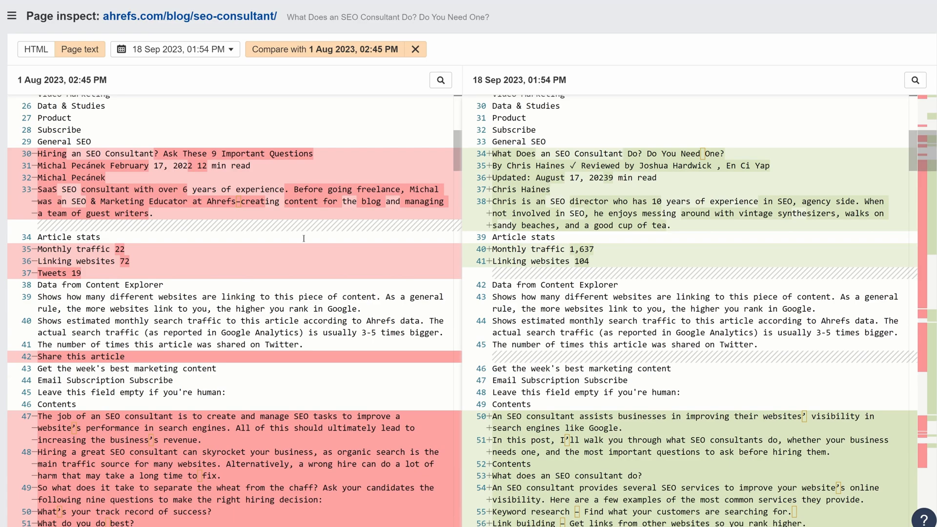
{"action": "scroll", "scroll_direction": "down", "scroll_amount": 3}
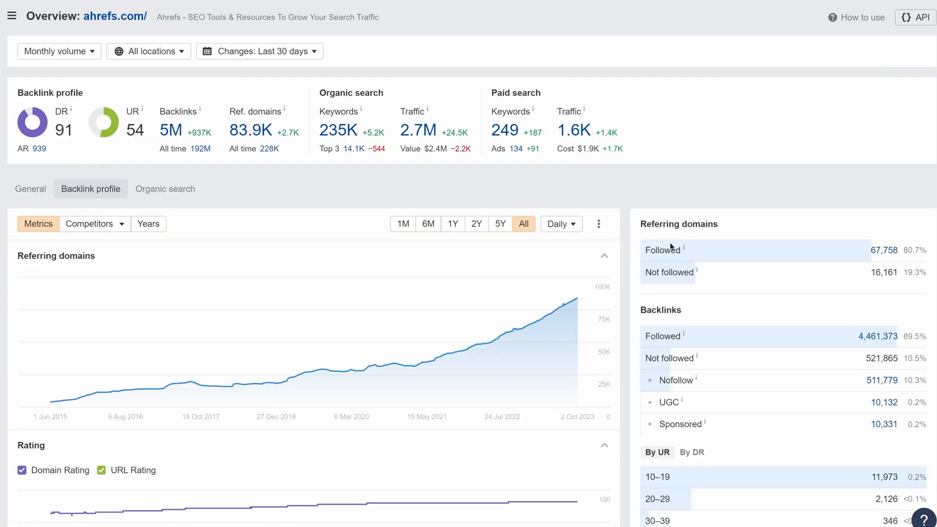
Step: Scroll through ahrefs.com's followed and not-followed referring domains and backlinks widgets
{"action": "scroll", "scroll_direction": "down", "scroll_amount": 3}
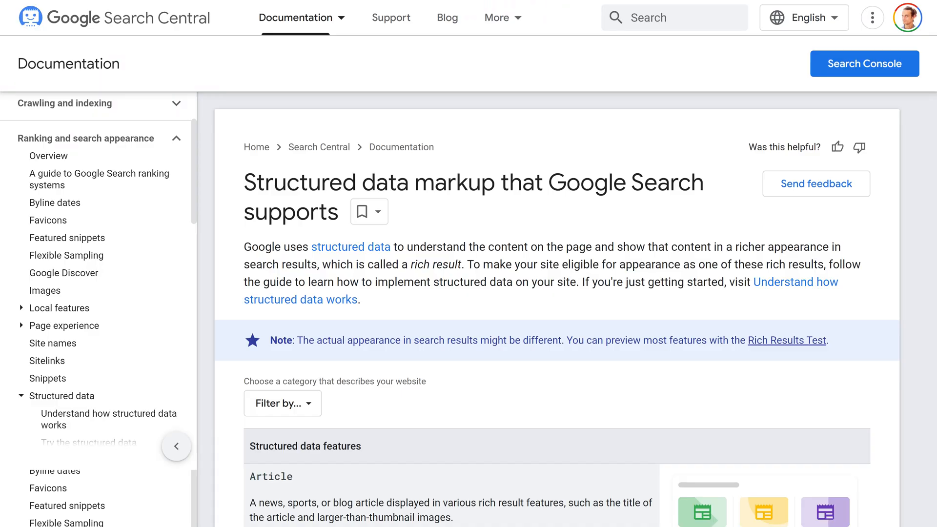
Step: Scroll through Google's list of supported structured data features
{"action": "scroll", "scroll_direction": "down", "scroll_amount": 3}
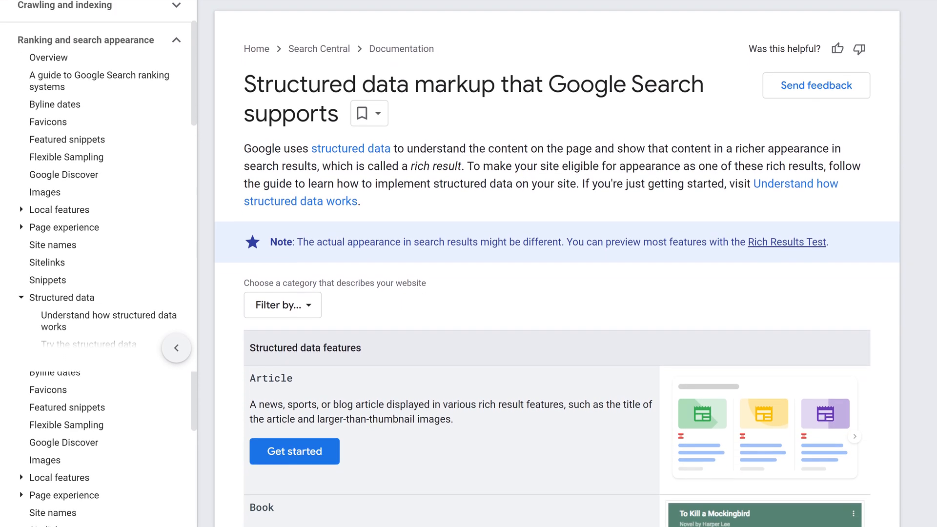
{"action": "scroll", "scroll_direction": "down", "scroll_amount": 3}
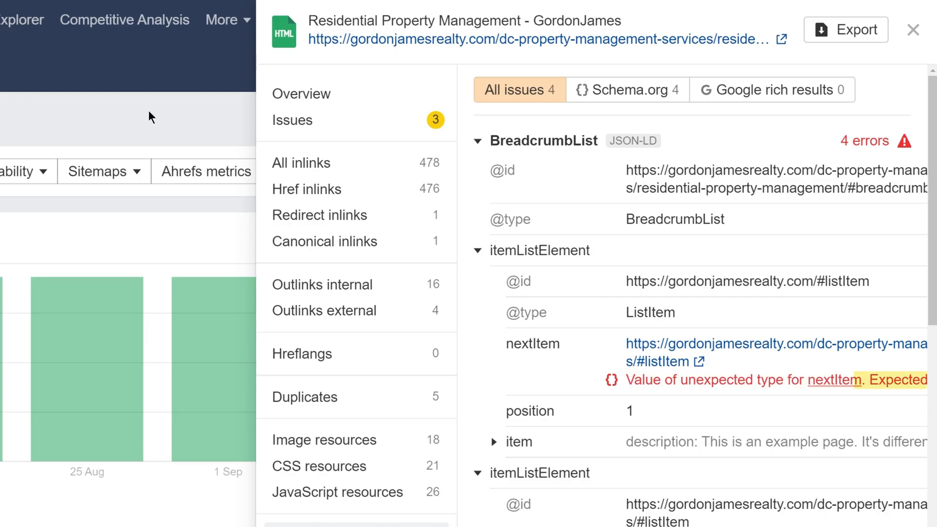
Step: Review Schema.org structured data issues, then the BLANCO faucet page's hreflang graph
{"action": "left_click", "coordinate": [627, 90]}
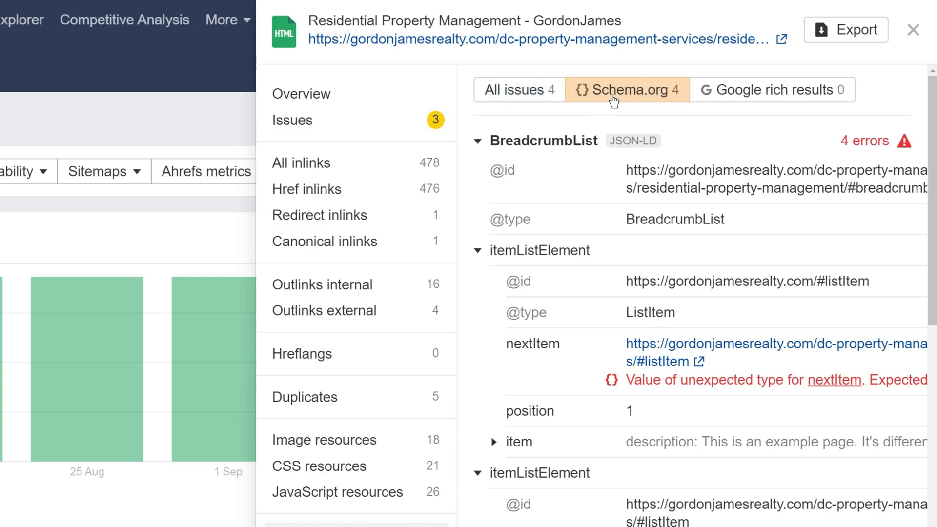
{"action": "left_click", "coordinate": [772, 89]}
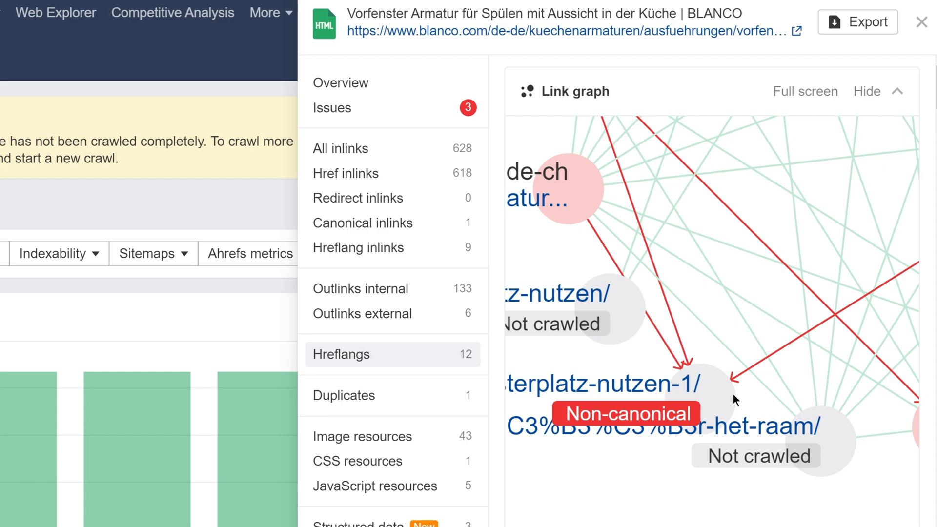
{"action": "scroll", "scroll_direction": "down", "scroll_amount": 3}
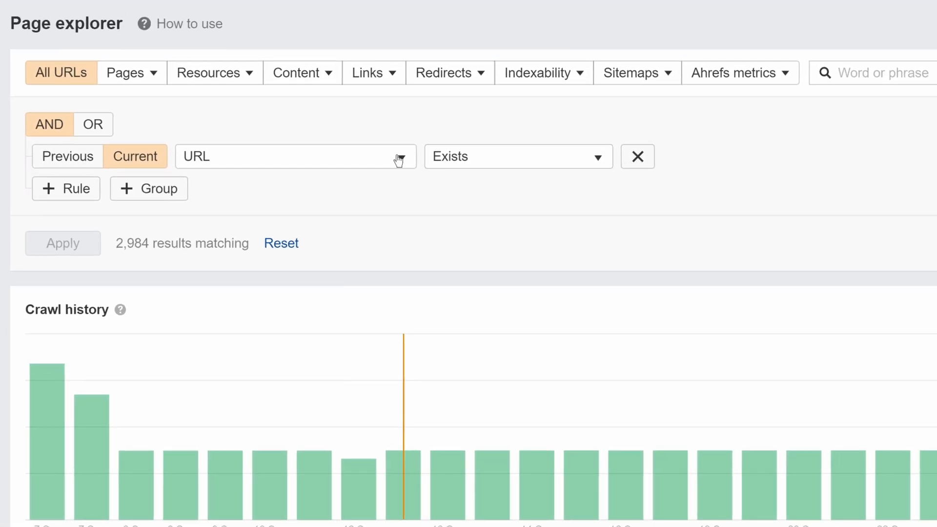
Step: Open the comparison dropdown for the Organic traffic filter rule
{"action": "left_click", "coordinate": [295, 156]}
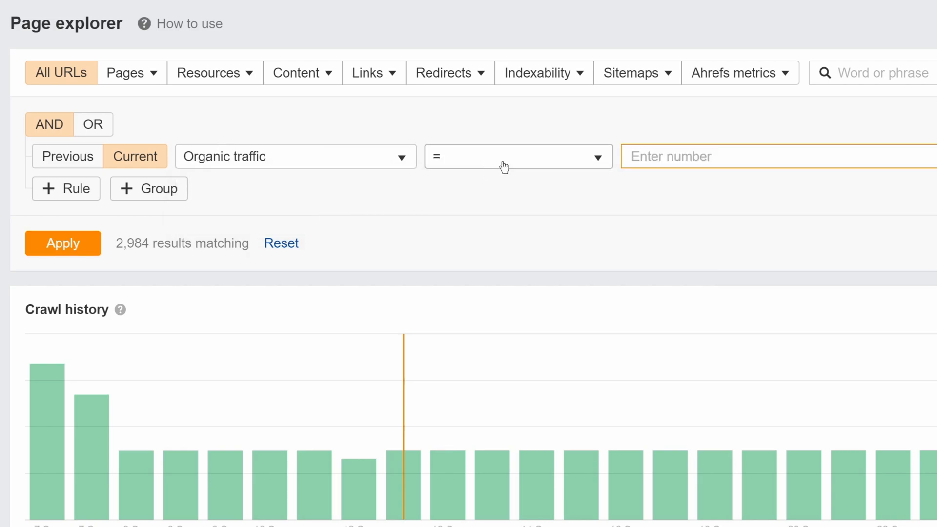